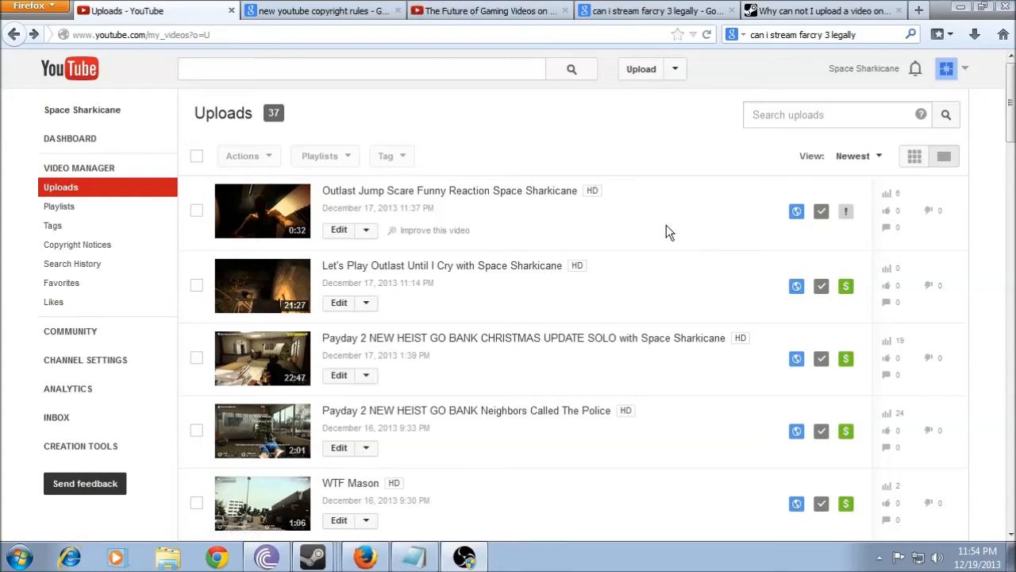
Step: Scroll the Uploads list to find the Outlast Jump Scare Funny Reaction video
scroll("down", 3)
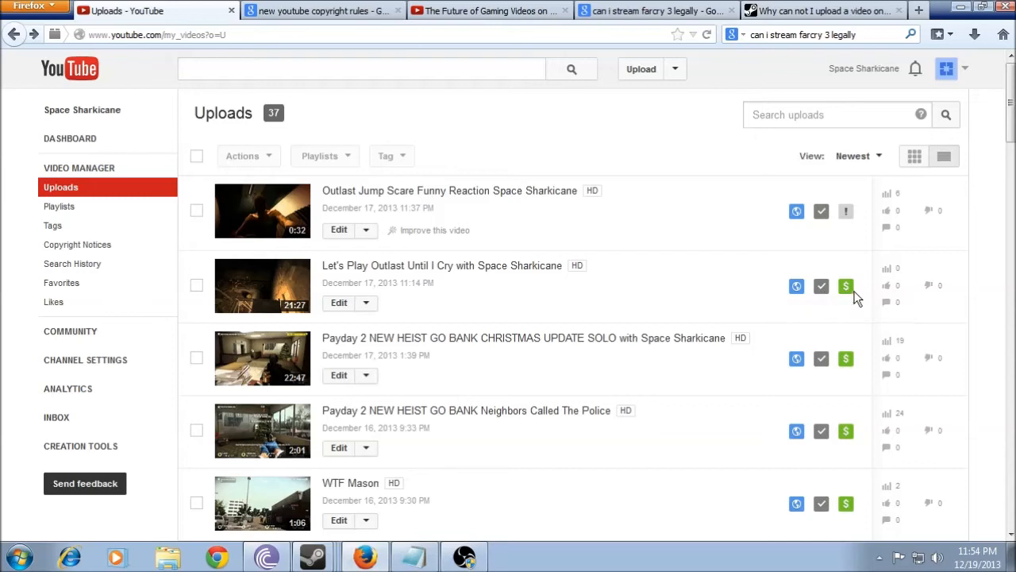
mouse_move(847, 212)
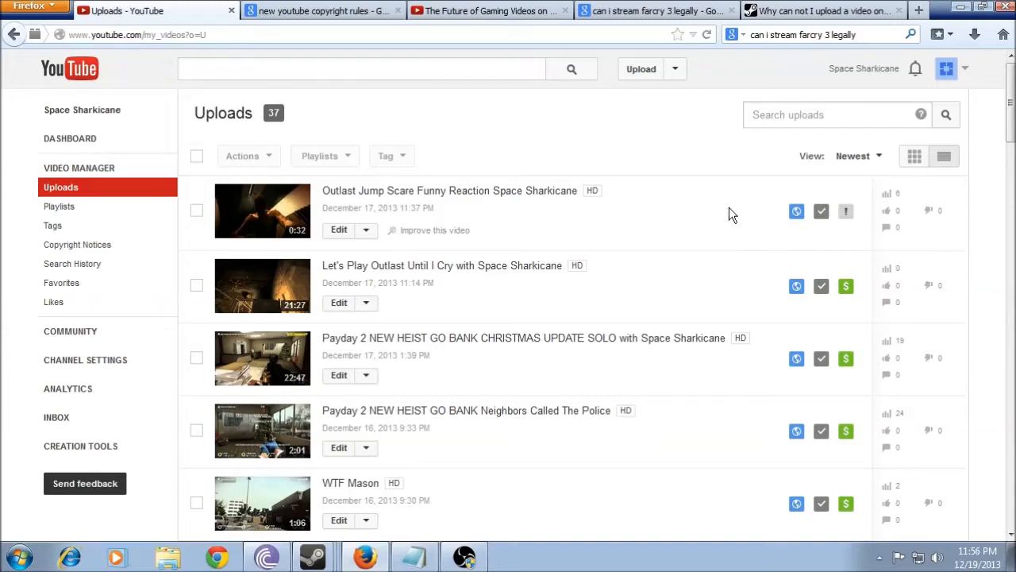
mouse_move(696, 214)
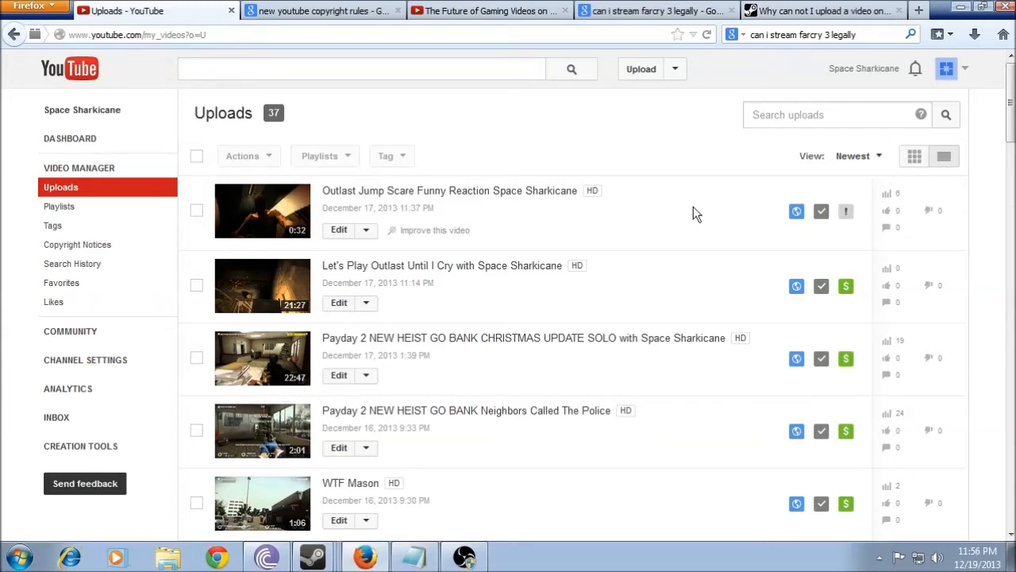
mouse_move(846, 211)
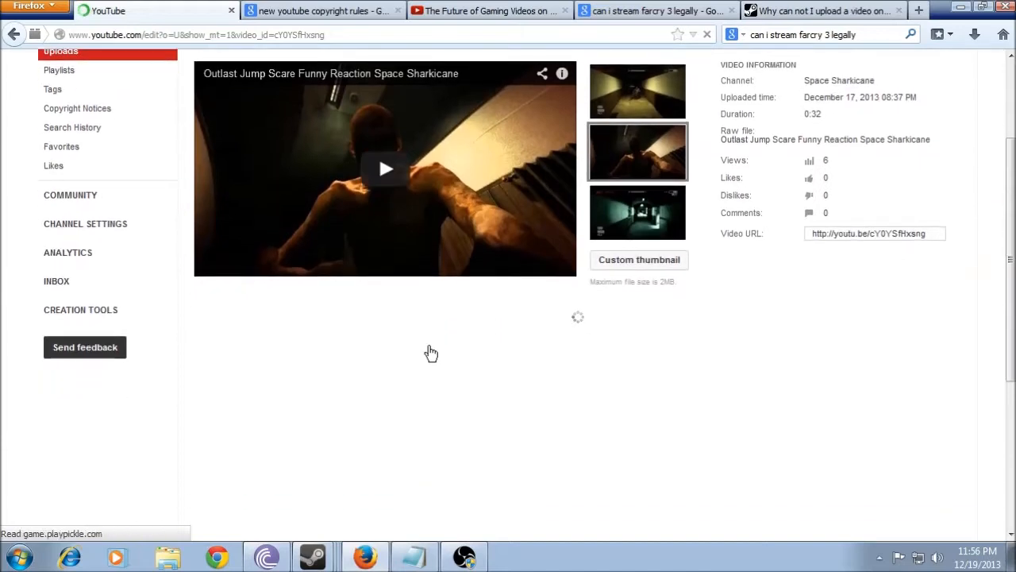
Step: Tick proof of commercial use rights and declare the Outlast video contains only original content
scroll("down", 3)
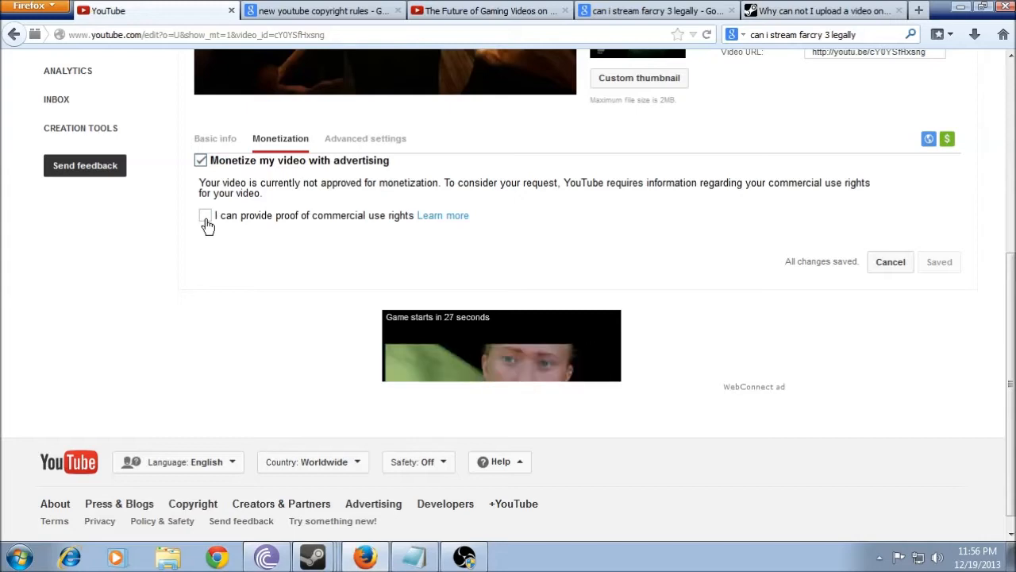
left_click(205, 215)
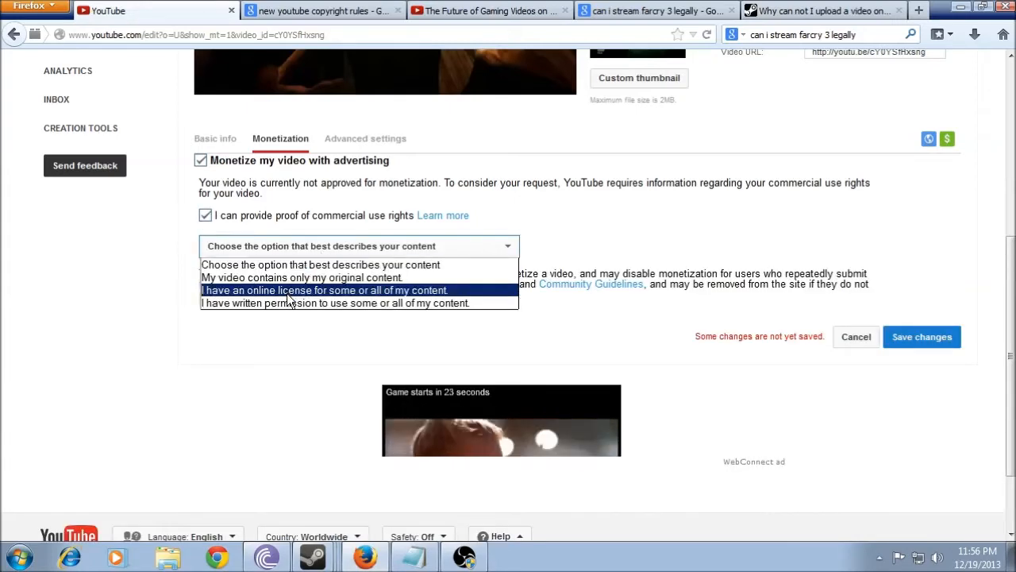
mouse_move(302, 277)
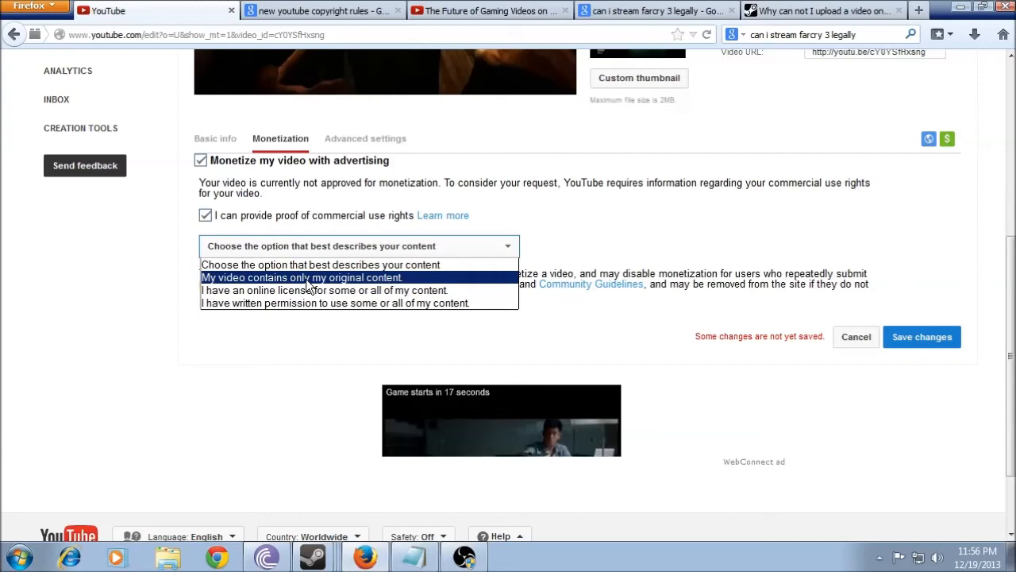
left_click(301, 278)
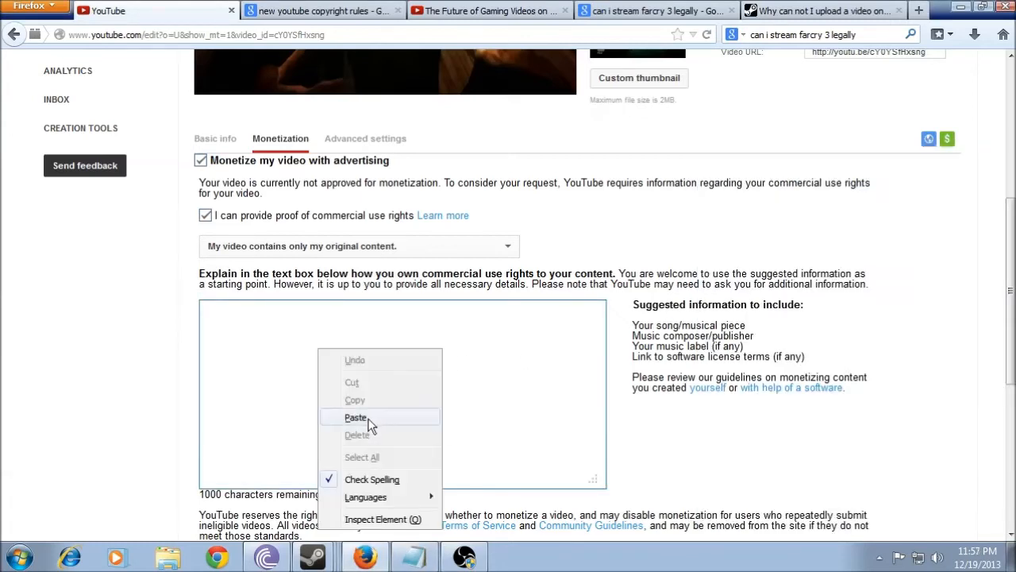
Step: Paste the self-recorded gameplay, images and commentary explanation into the rights box
left_click(354, 416)
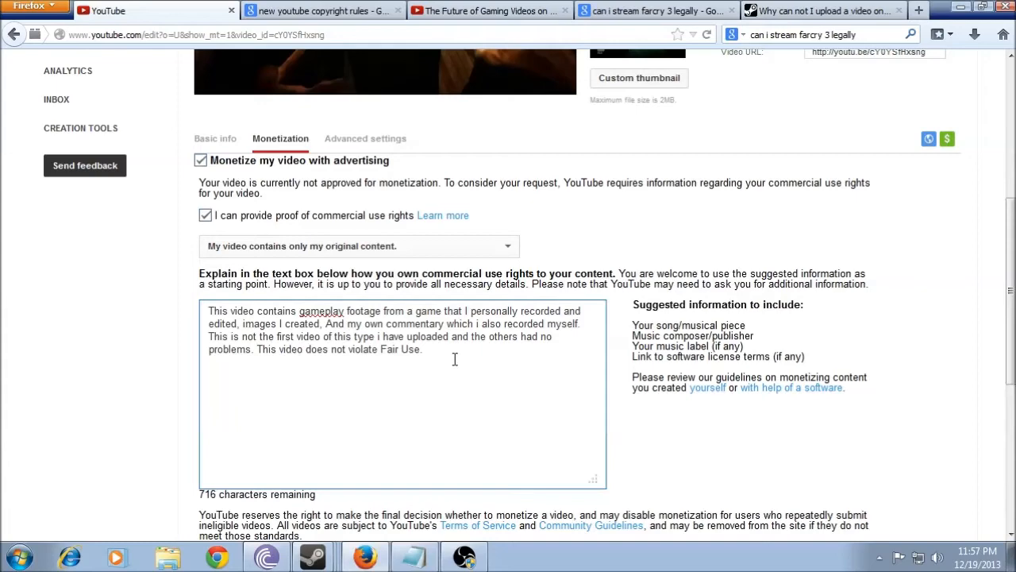
scroll("down", 3)
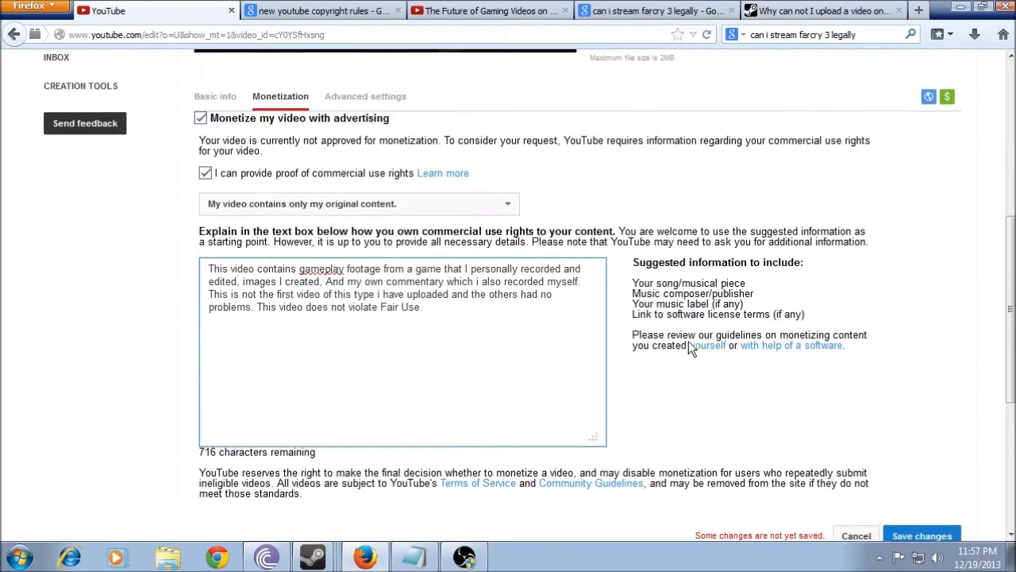
scroll("down", 3)
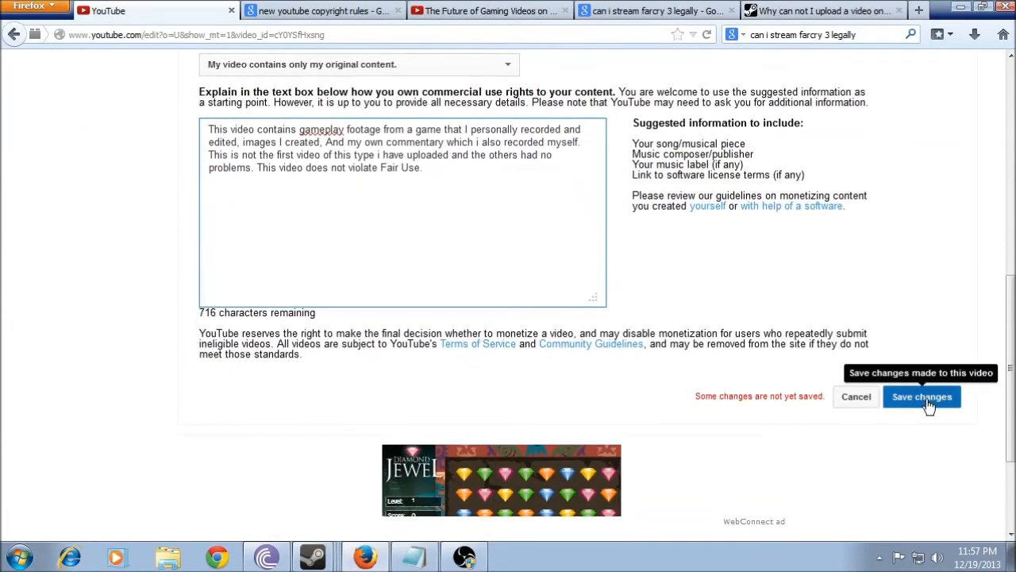
Step: Save the Outlast video's monetization changes and scroll through the returned Uploads list
left_click(922, 396)
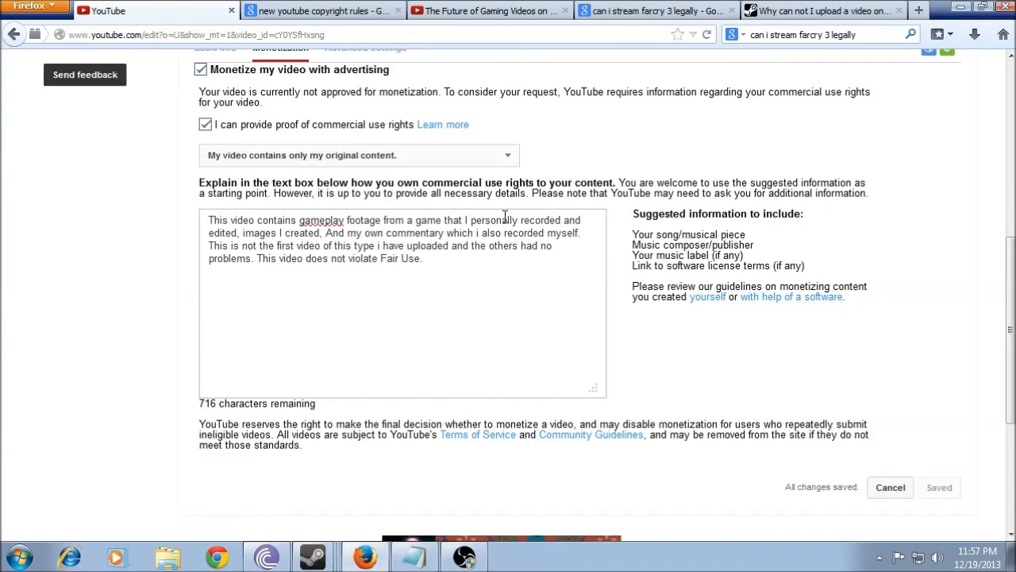
scroll("down", 3)
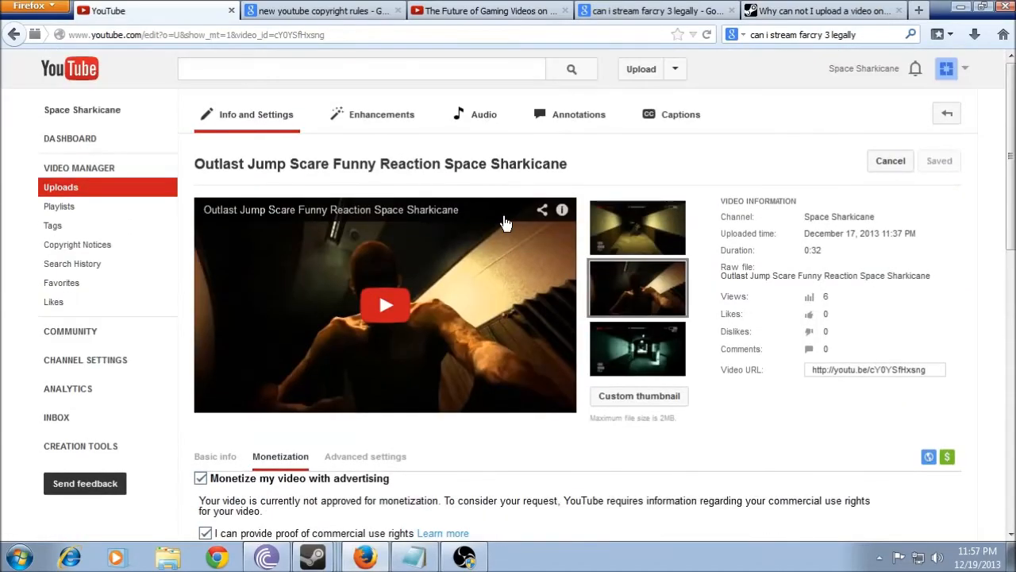
scroll("down", 3)
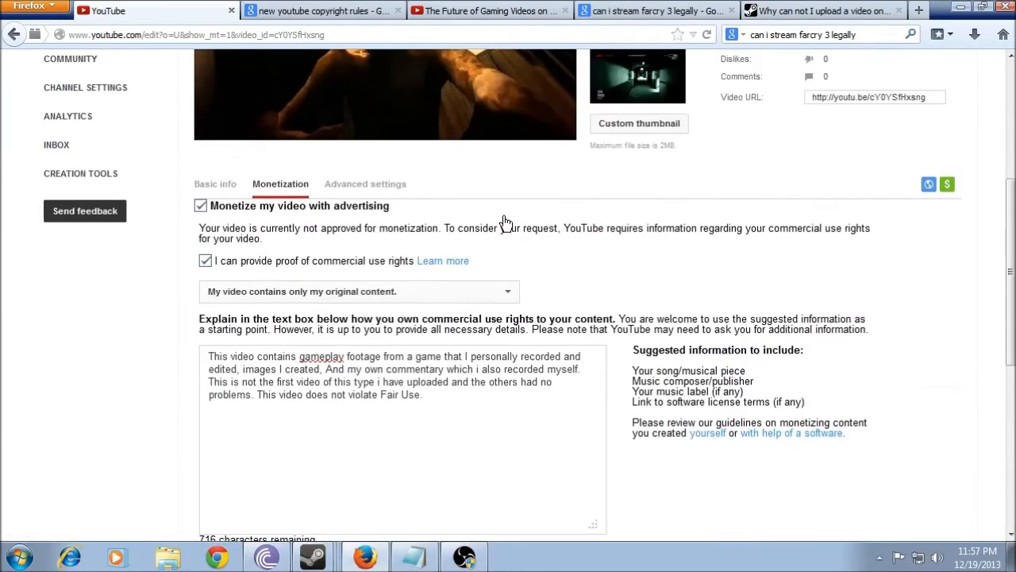
scroll("down", 3)
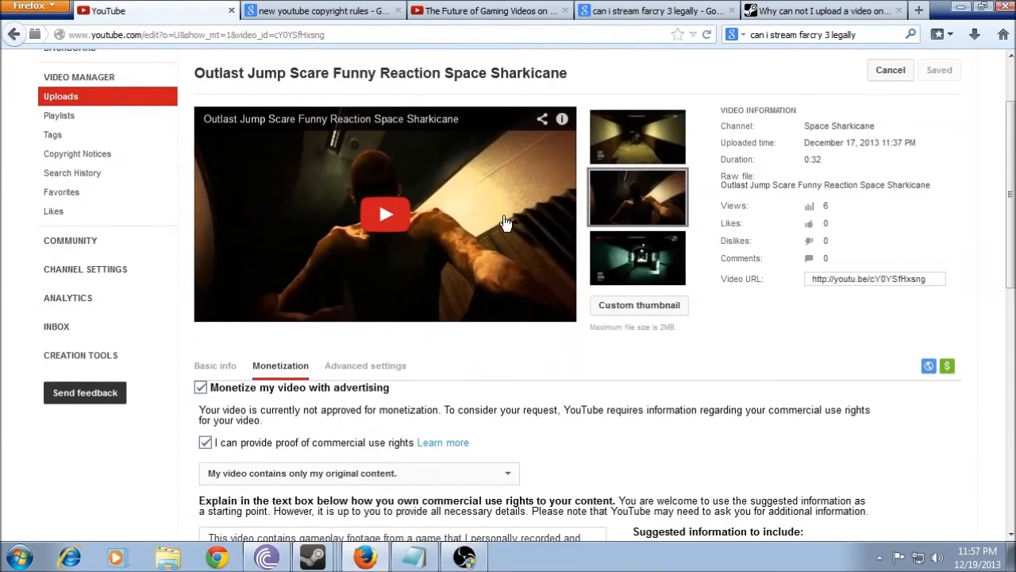
scroll("down", 3)
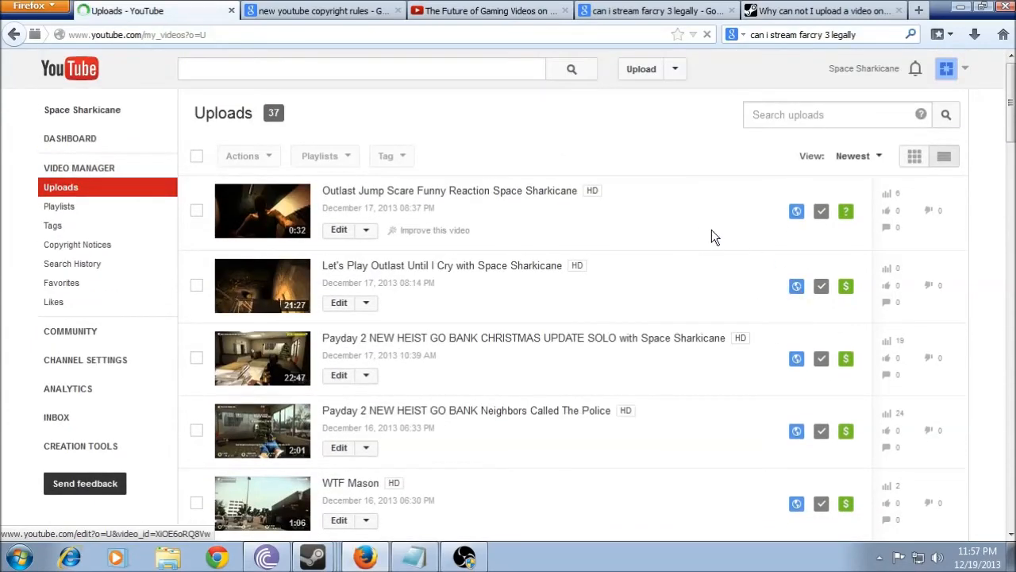
Step: Claim original-content rights proof with the gameplay explanation for Far Cry 3 I Broke My Jeep
scroll("down", 3)
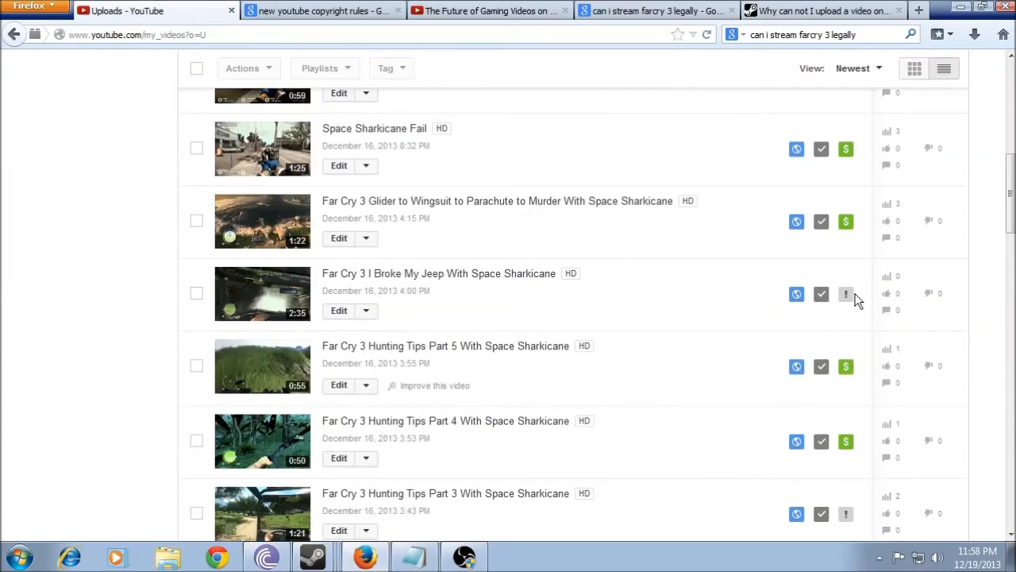
left_click(846, 294)
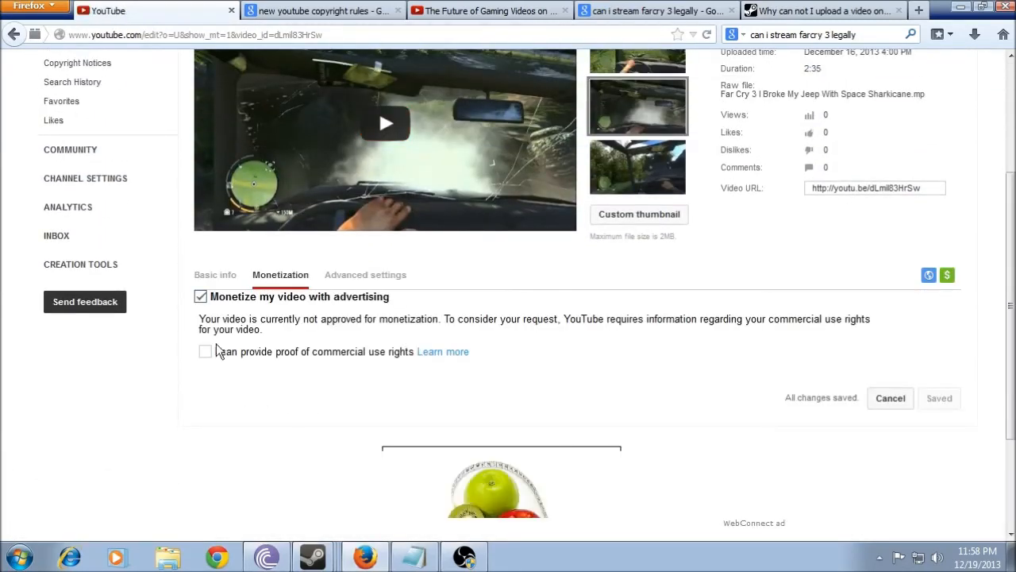
left_click(205, 351)
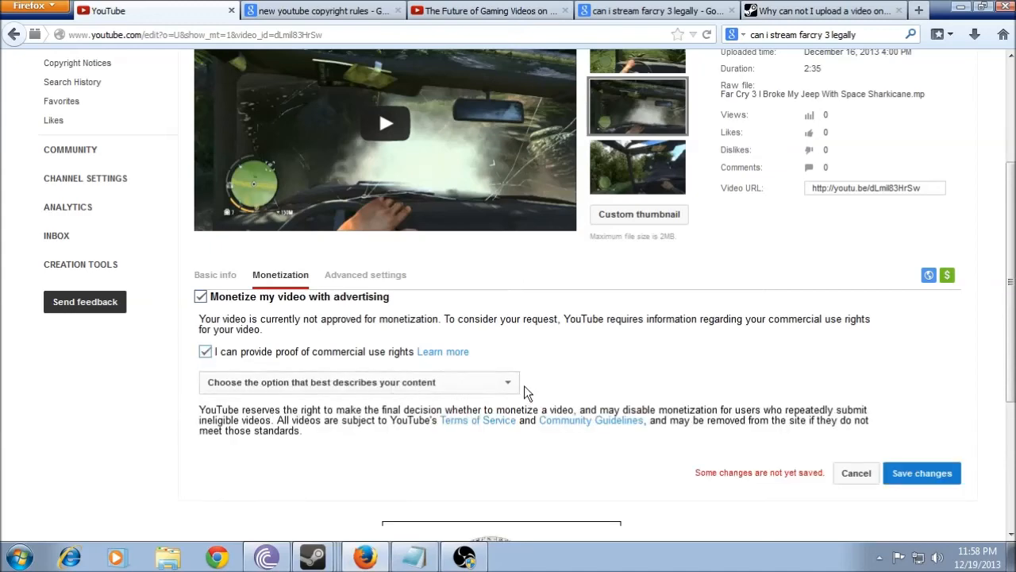
left_click(358, 381)
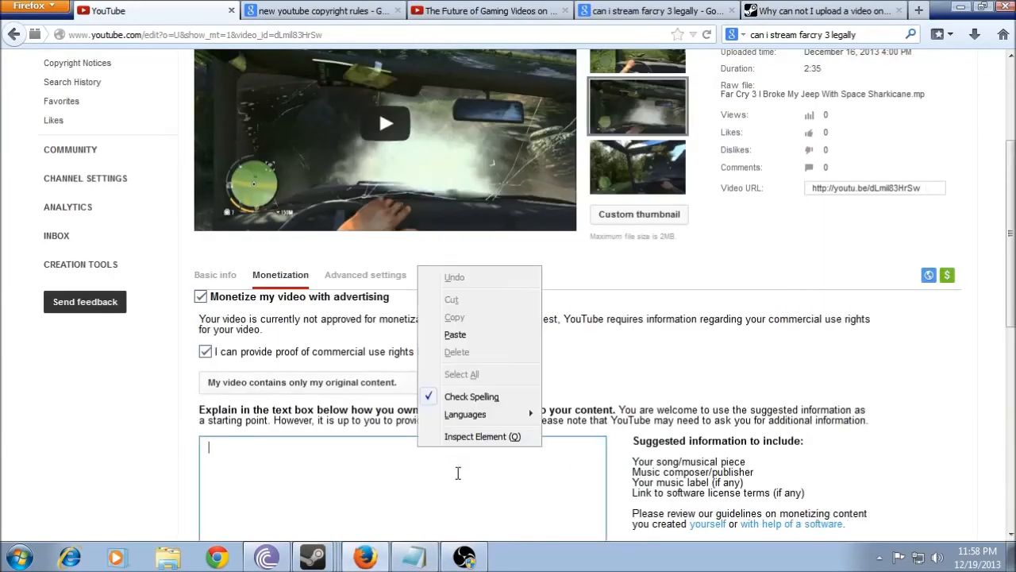
type("This video contains gameplay footage from a game that I personally recorded and edited, images I created, And my own commentary which i also recorded myself. This is not the first video of this type i have uploaded and the others had no problems. This video does not violate Fair Use.")
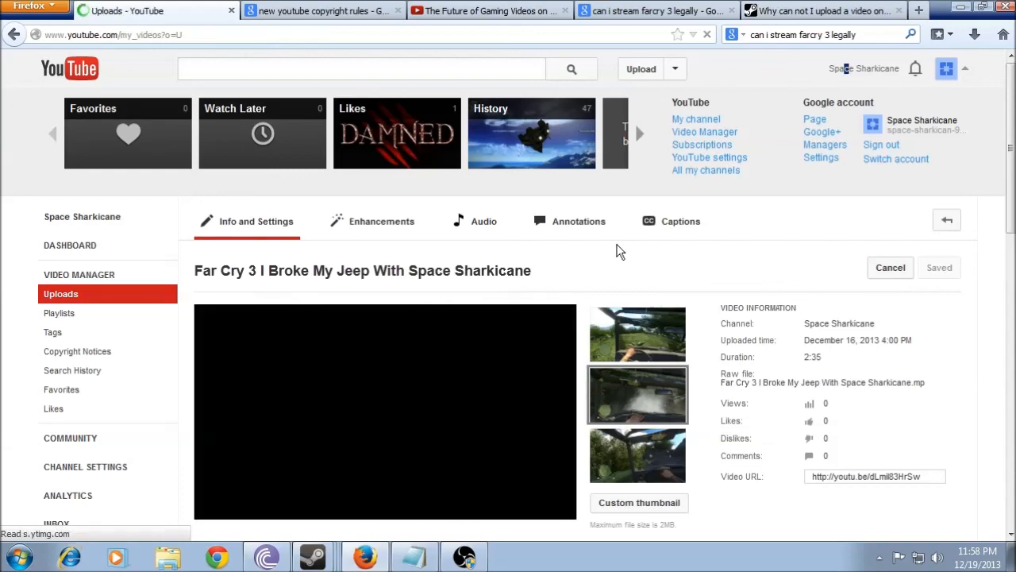
left_click(890, 267)
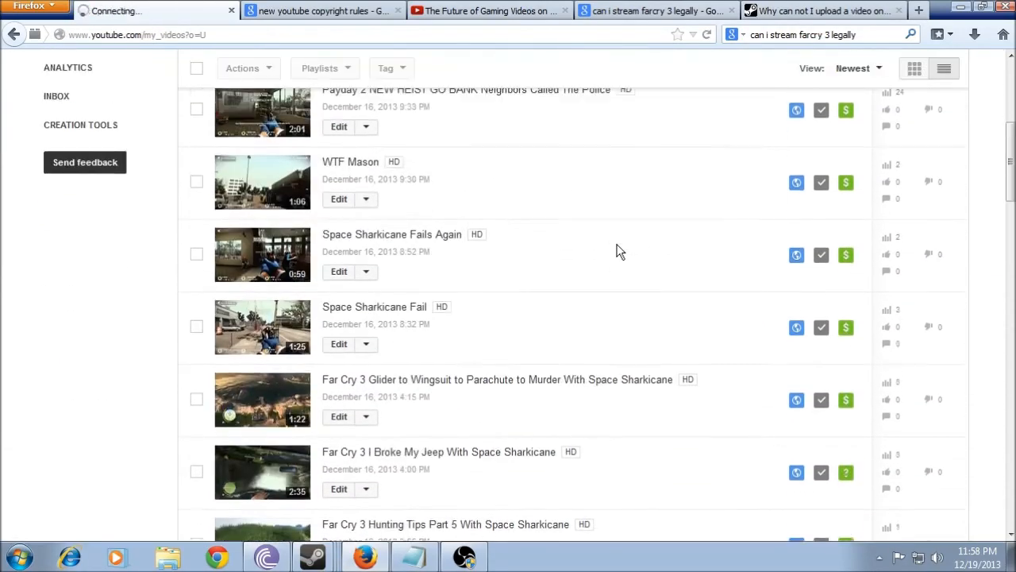